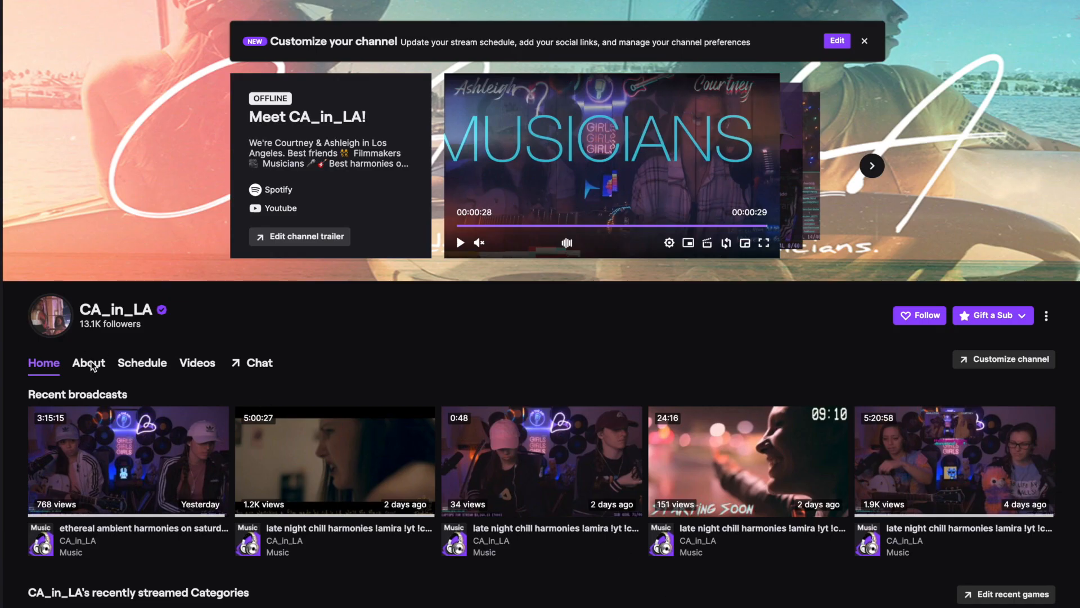
# Show the CA_in_LA channel's About page with its bio, social links and info panels.
pyautogui.click(87, 362)
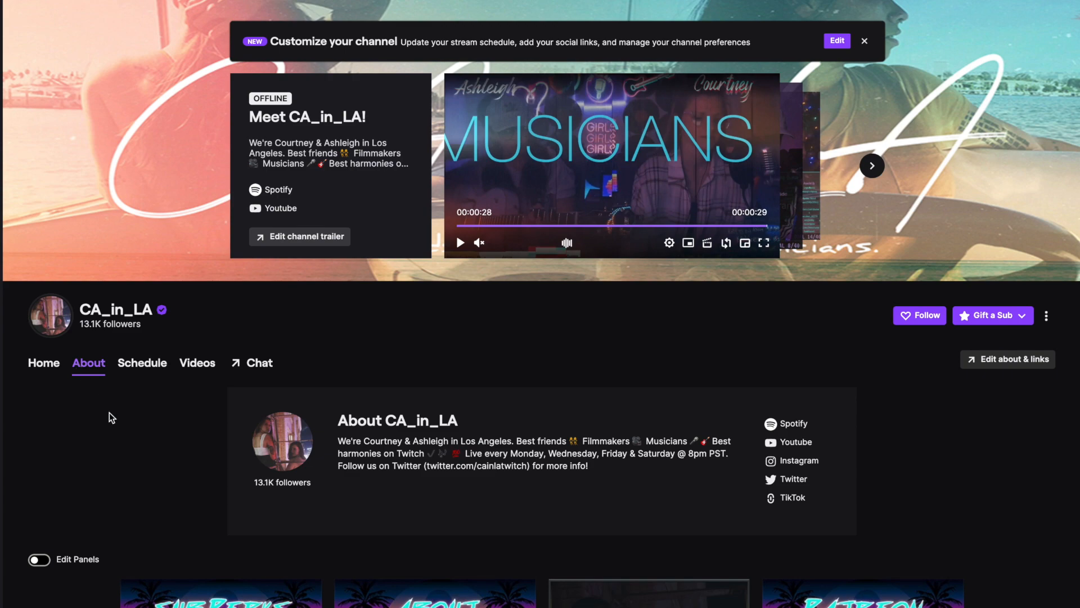
pyautogui.scroll(-3)
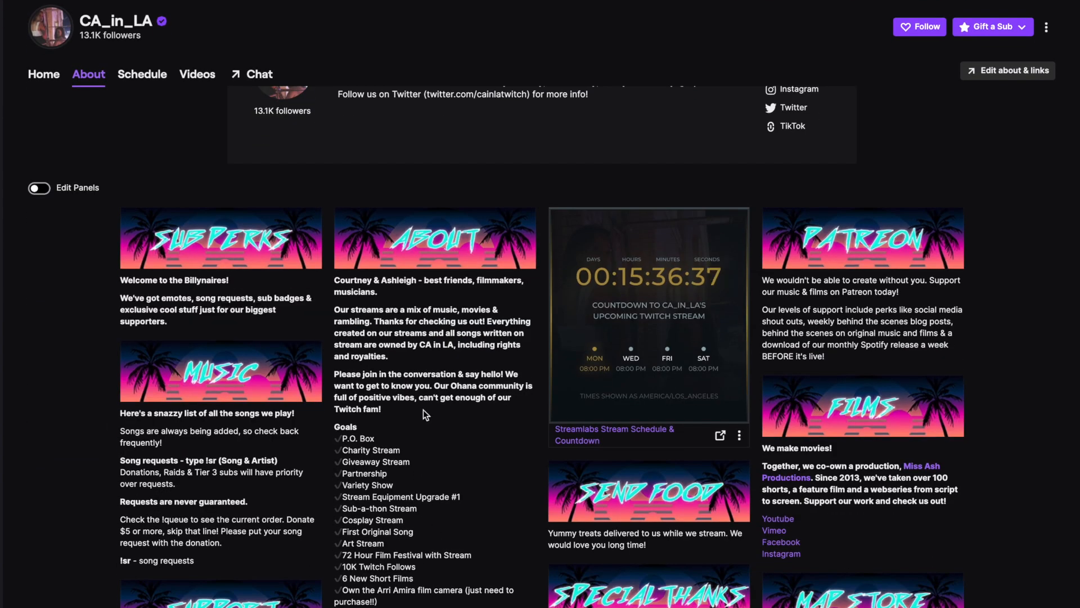
pyautogui.moveTo(39, 187)
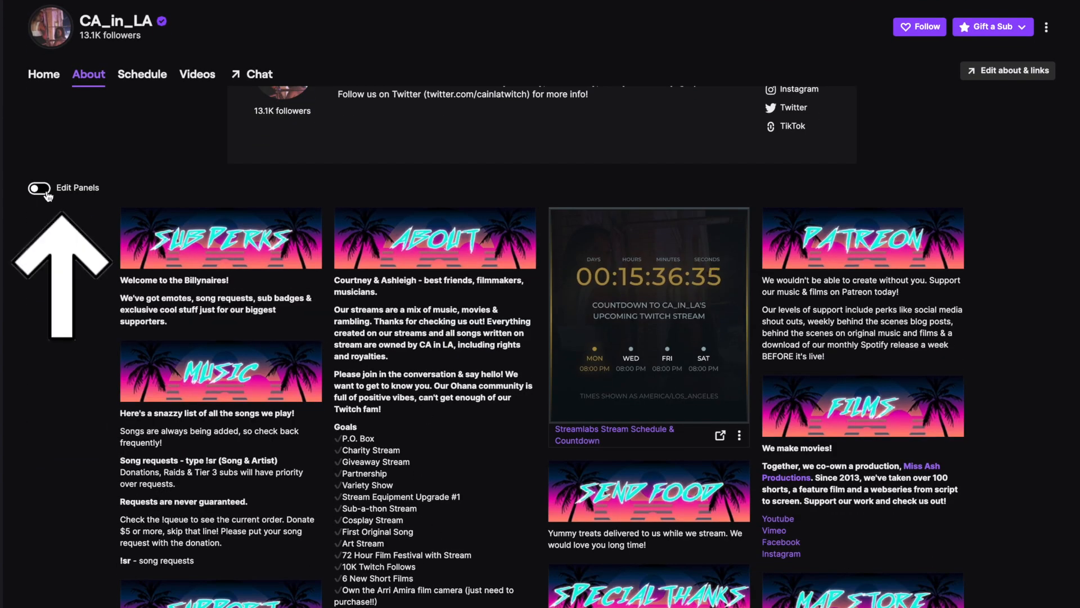
# Switch Edit Panels on so each panel shows title, image, link and description fields.
pyautogui.click(38, 187)
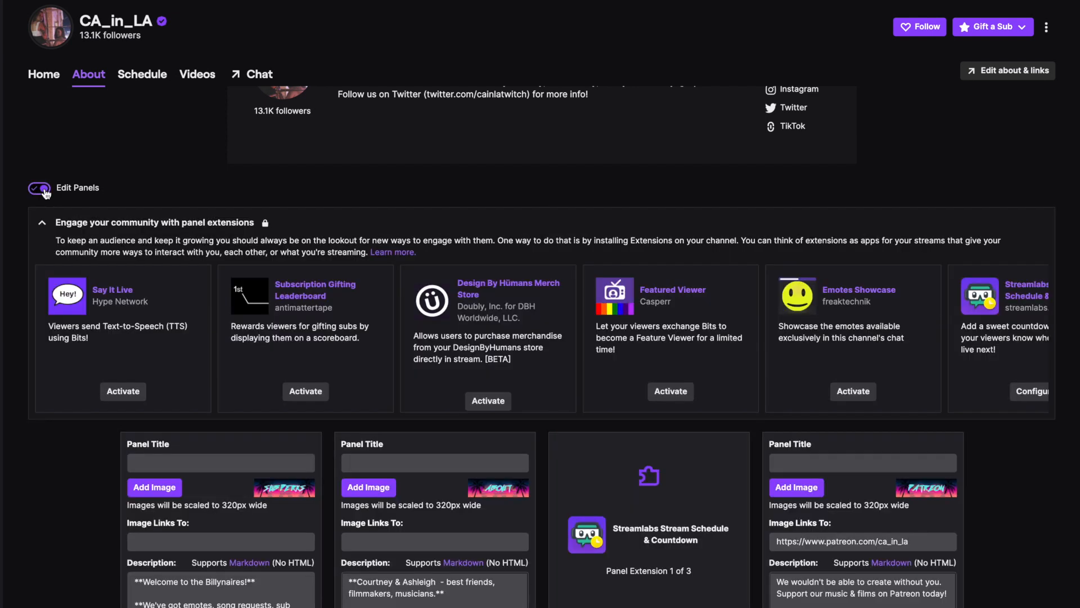
pyautogui.scroll(-3)
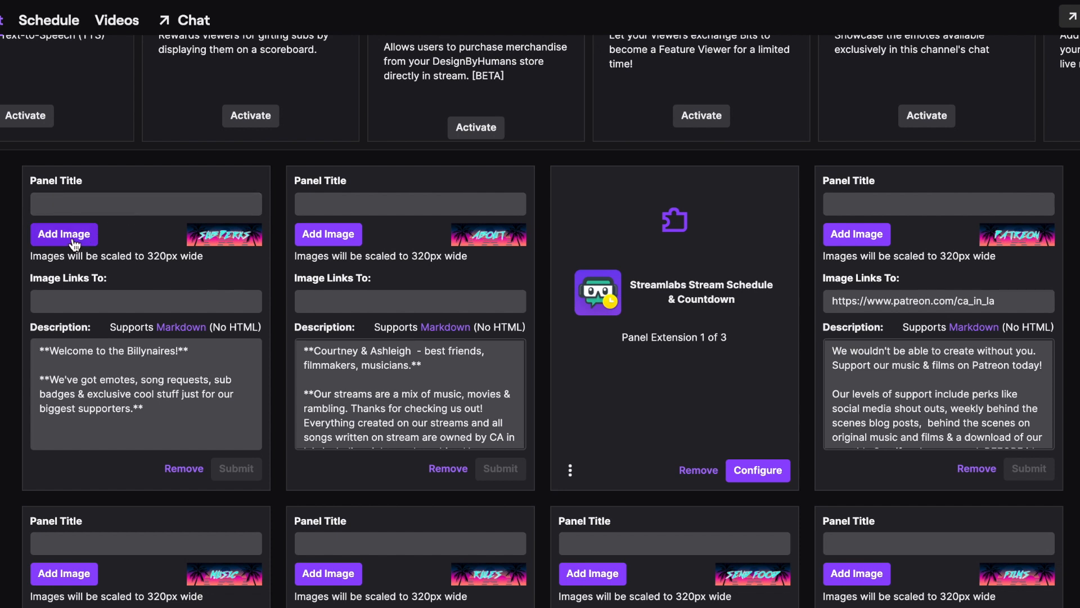
pyautogui.moveTo(240, 242)
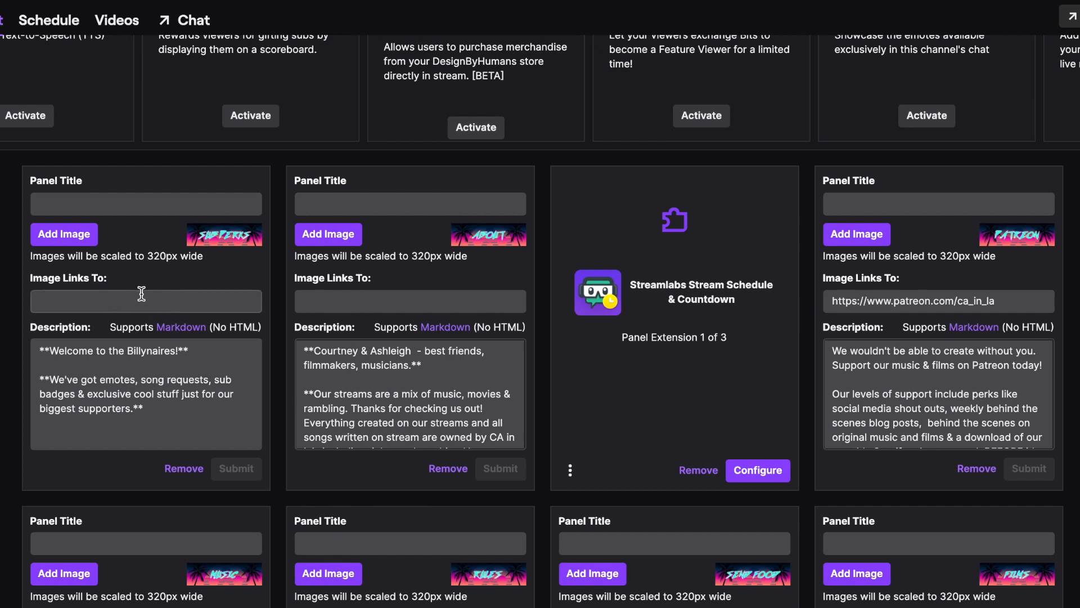
pyautogui.moveTo(152, 424)
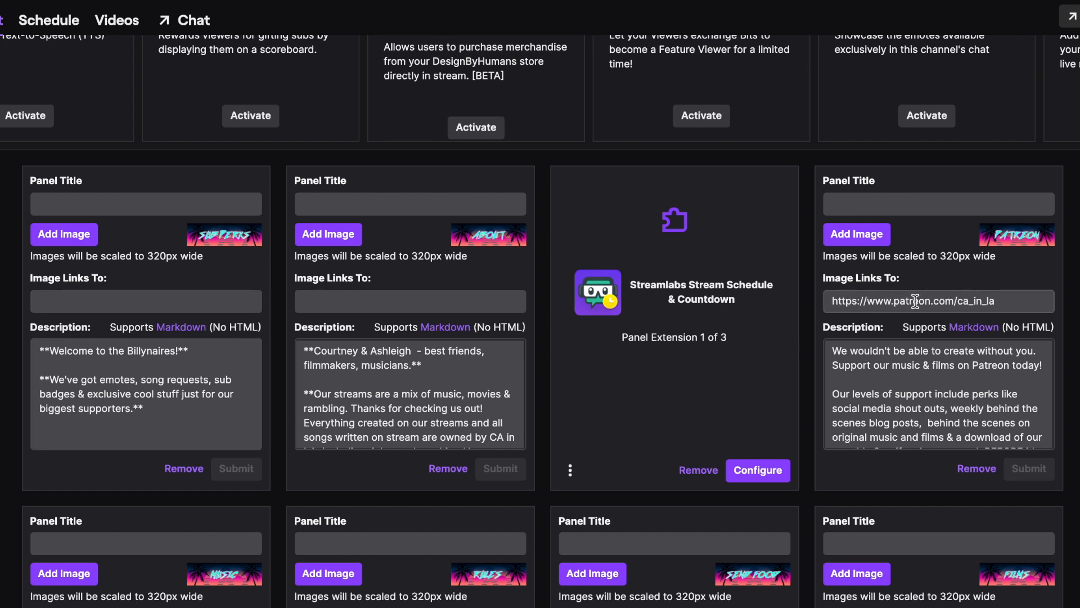
# Append the text 'test' to the Sub Perks panel description.
pyautogui.click(147, 392)
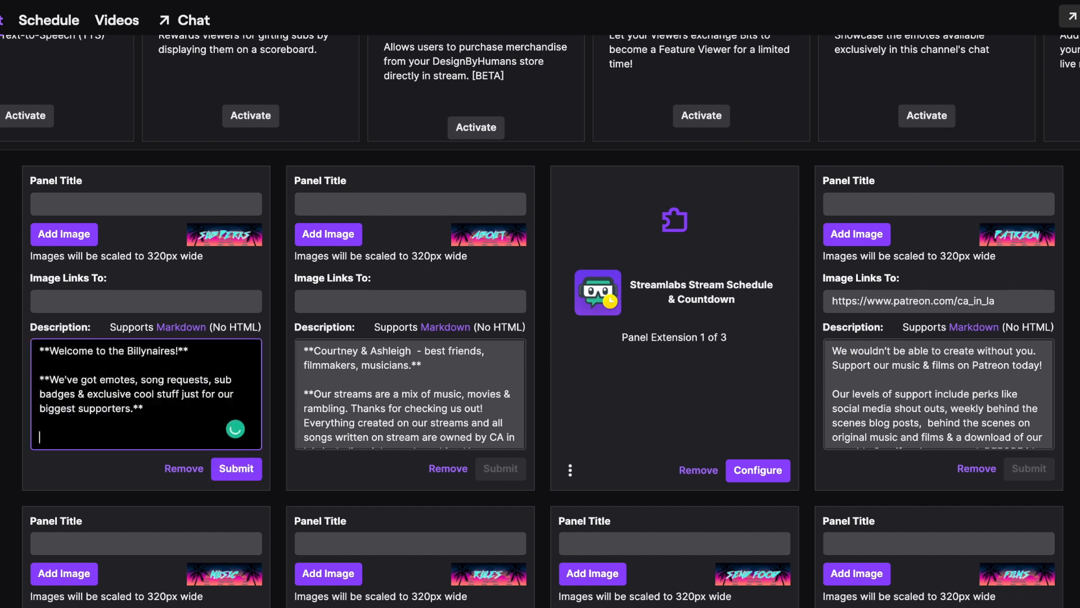
pyautogui.write('test')
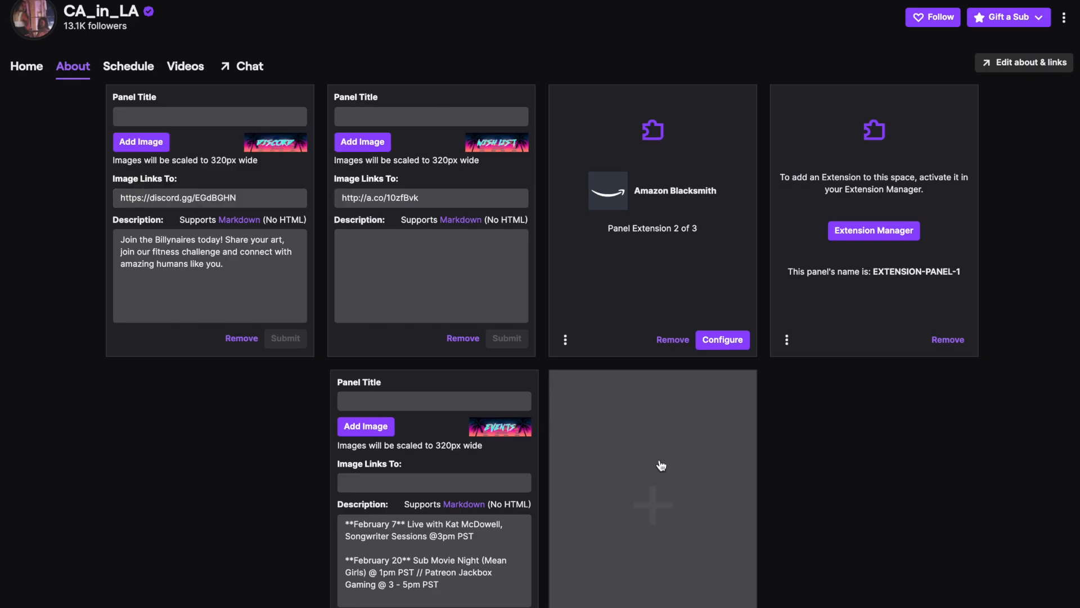
pyautogui.moveTo(642, 487)
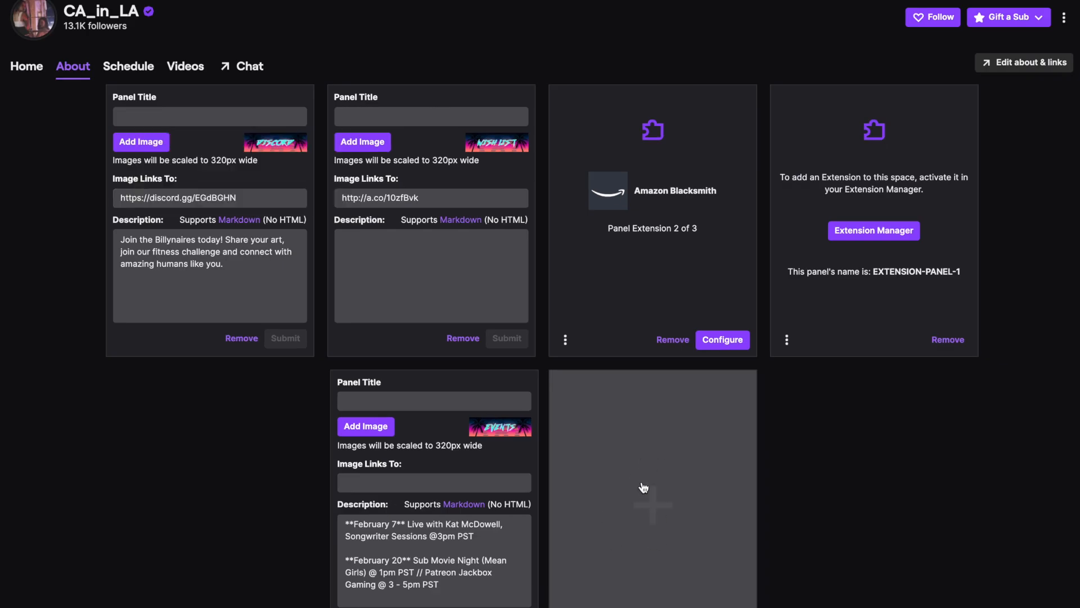
# Review the remaining panel forms further down the page.
pyautogui.scroll(-3)
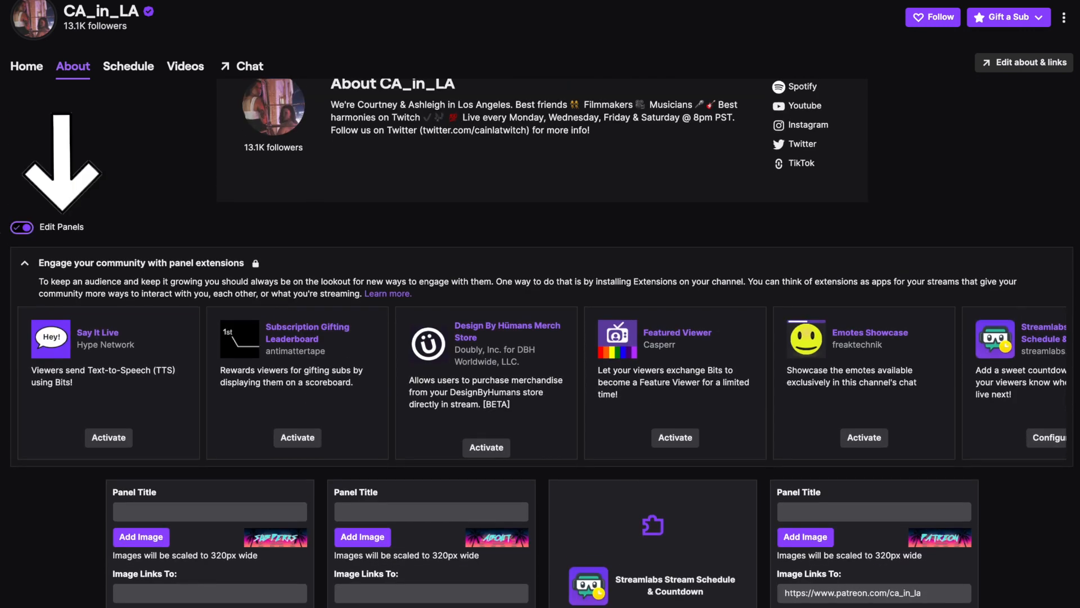
# Switch Edit Panels off so the About page shows the finished panels normally.
pyautogui.click(22, 227)
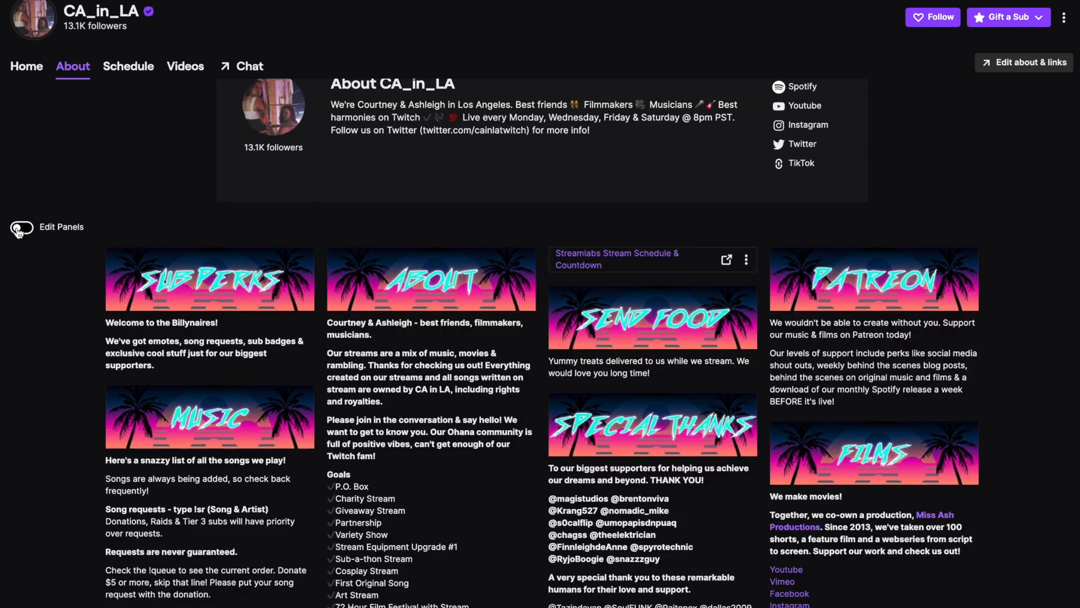